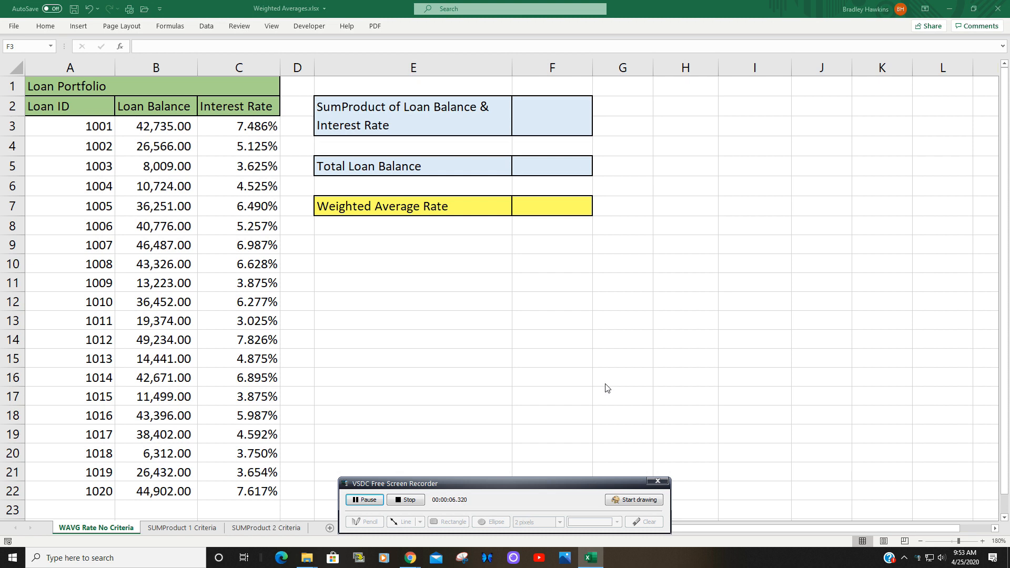
mouse_move(182, 155)
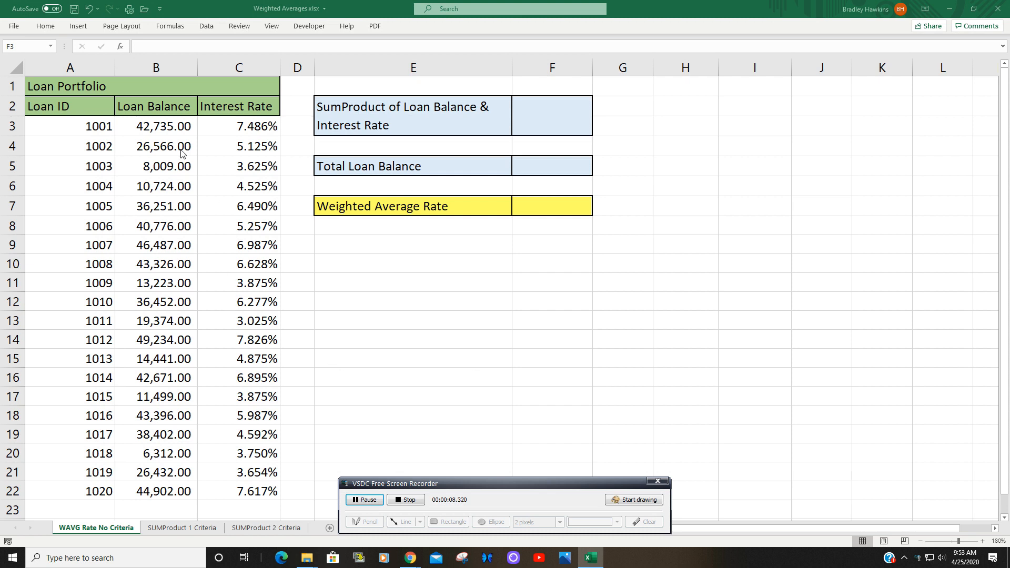
mouse_move(178, 496)
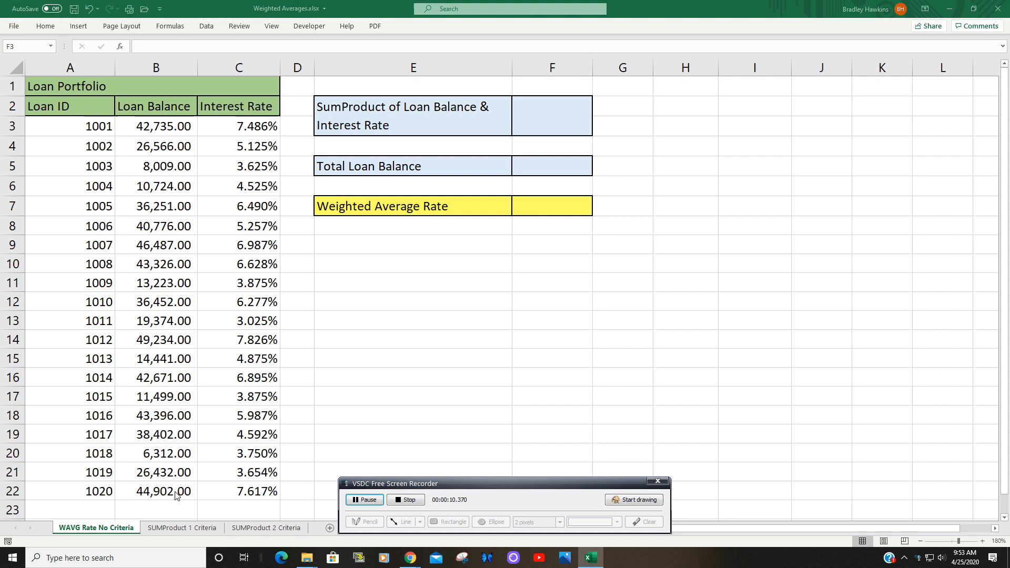
mouse_move(183, 200)
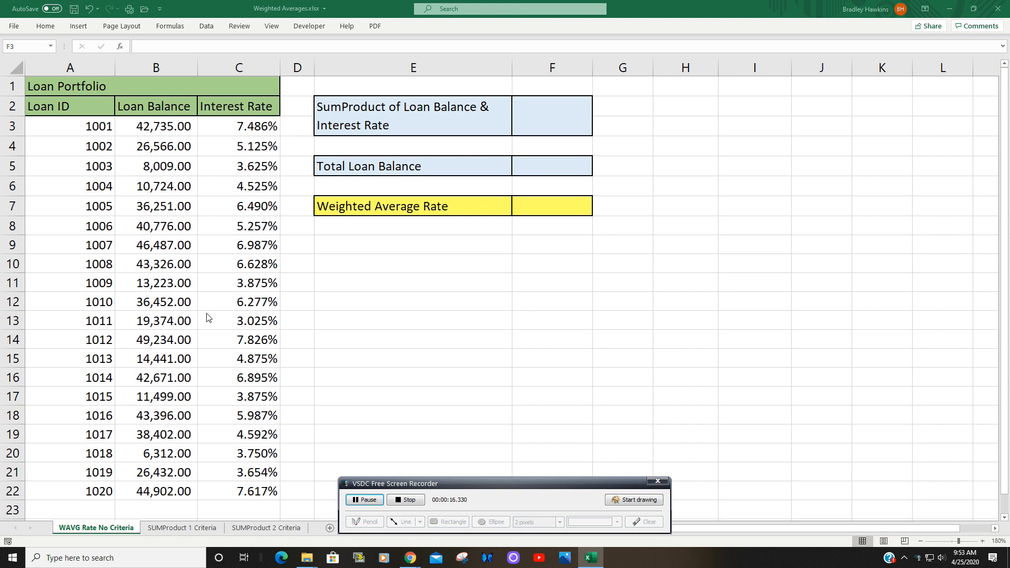
mouse_move(214, 158)
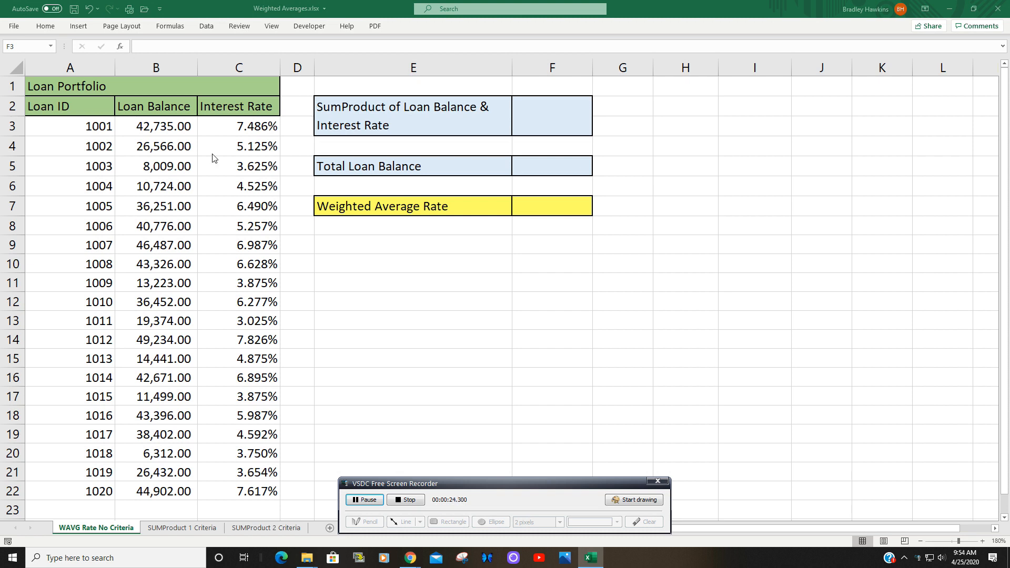
mouse_move(175, 135)
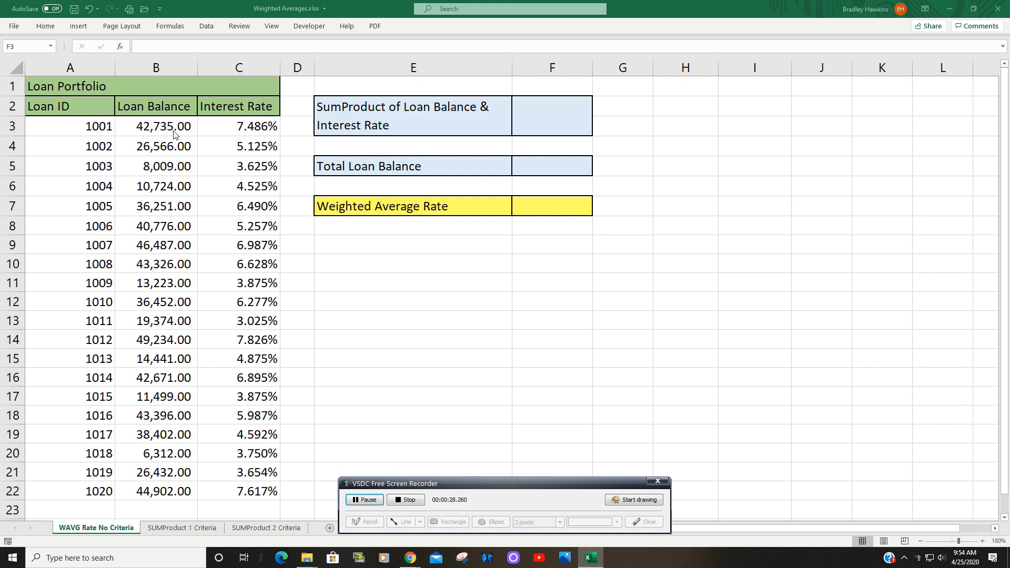
Enter =SUMPRODUCT(B3:B22,C3:C22) in F3 to get 36,267.81.
drag(214, 112, 291, 141)
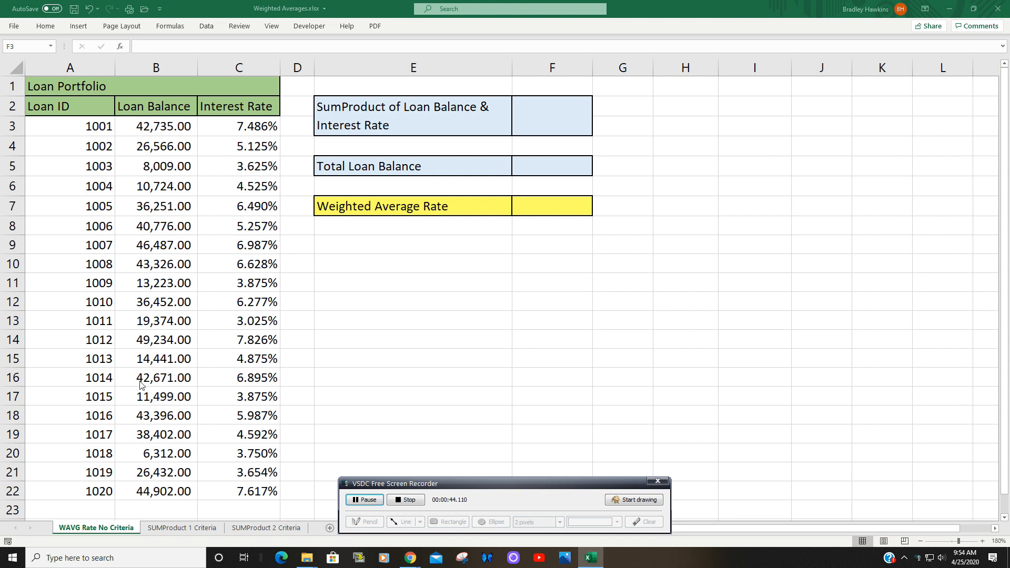
click(551, 126)
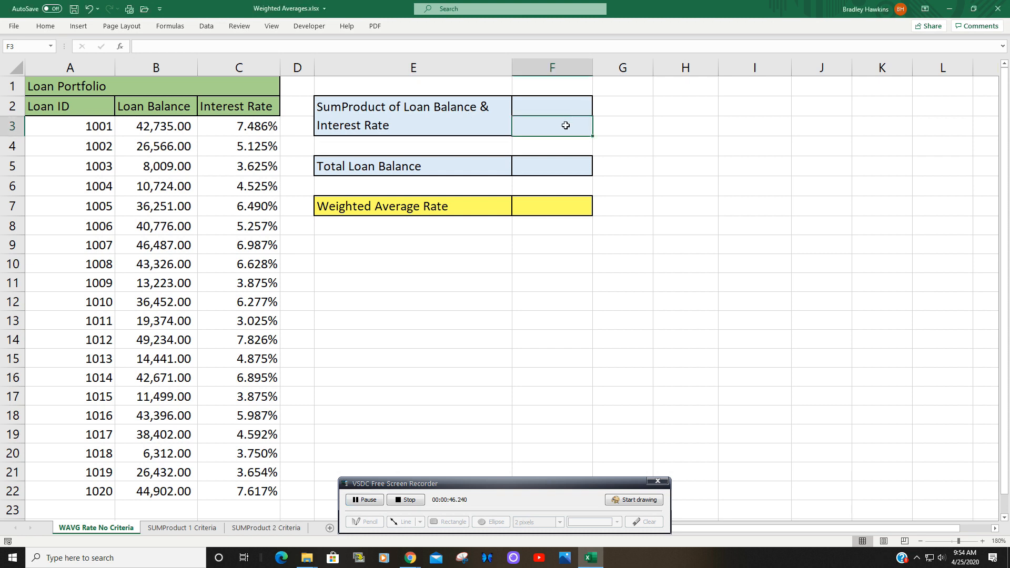
text(=Su)
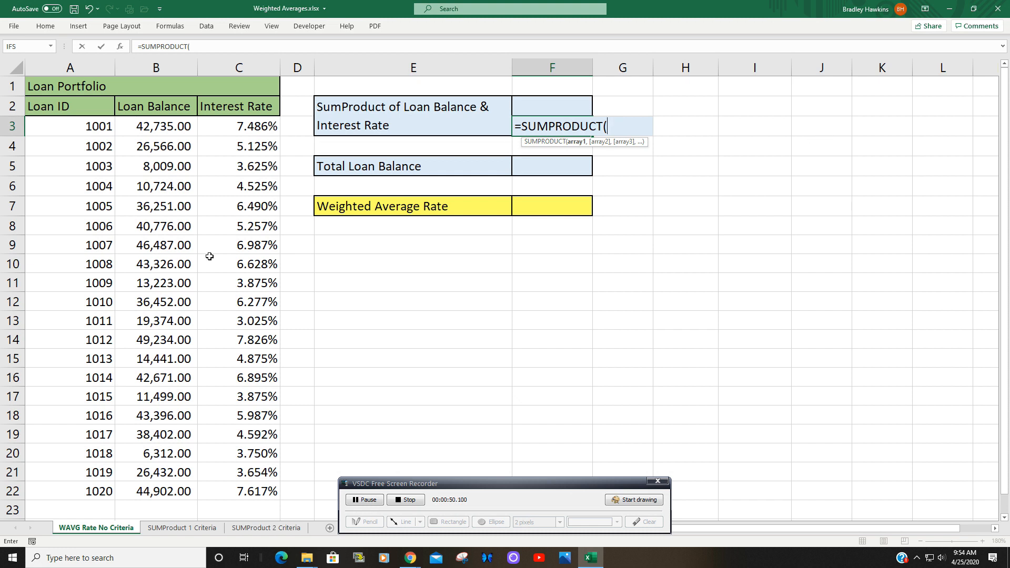
drag(156, 126, 155, 491)
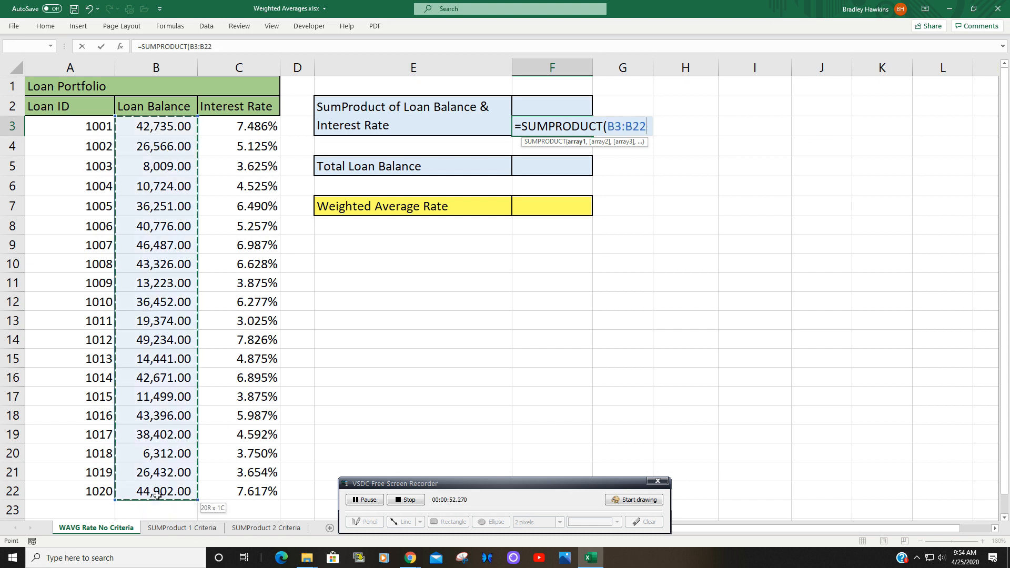
text(,)
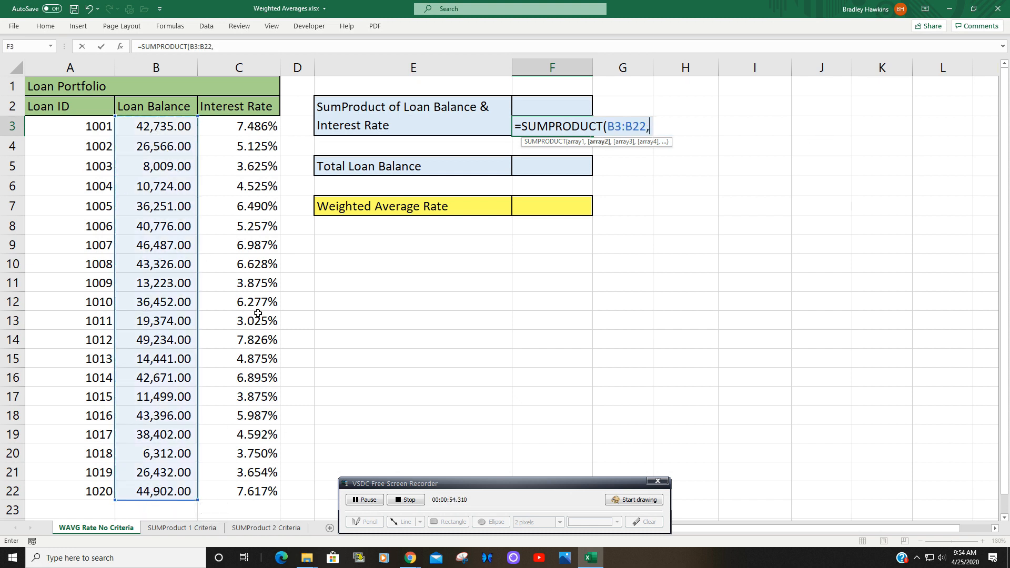
drag(238, 126, 238, 491)
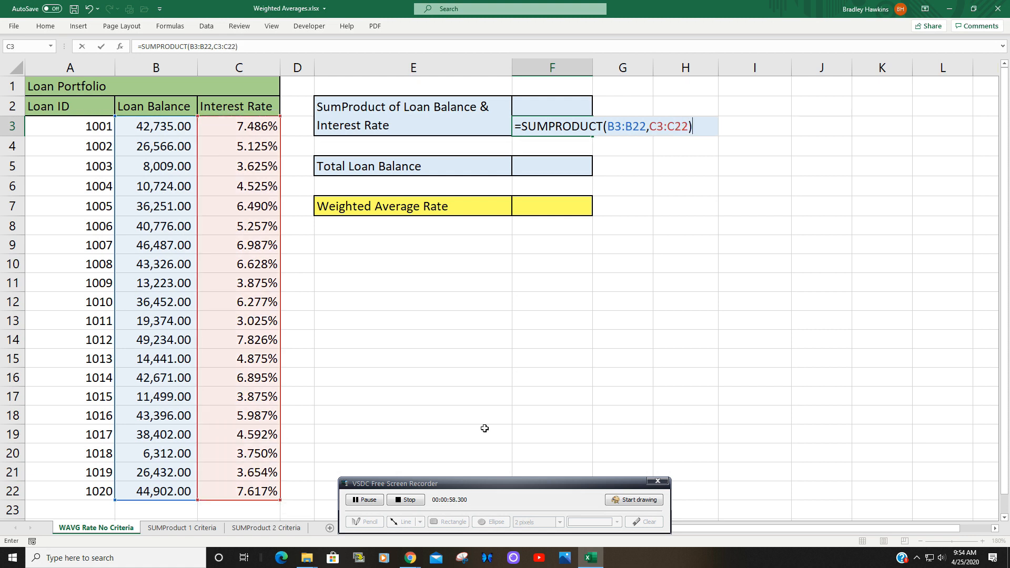
key(Enter)
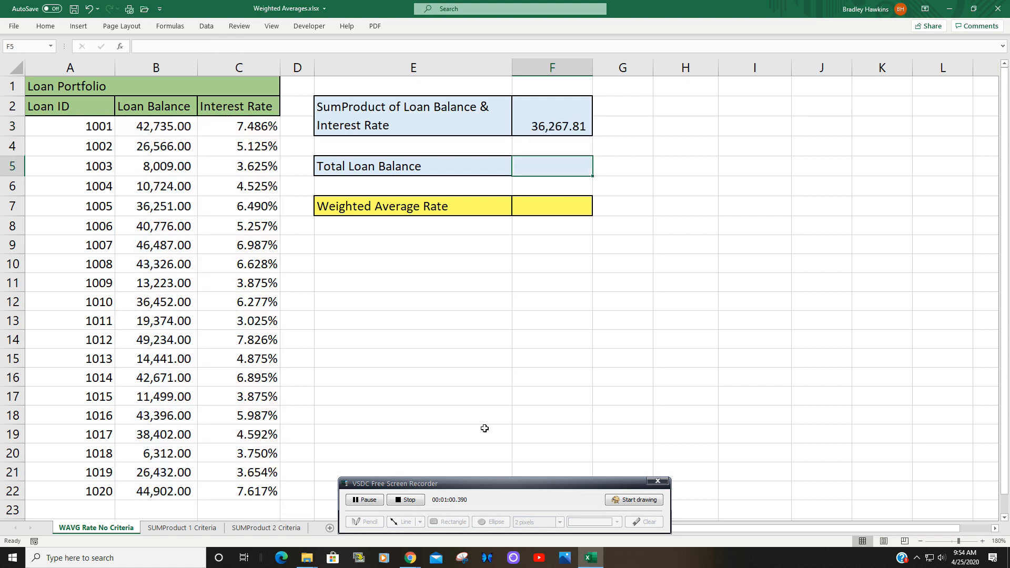
Sum the loan balances in F5 (601,212.00) and divide F3 by F5 in F7 for 6.032%.
text(=SUM(F3:F4)
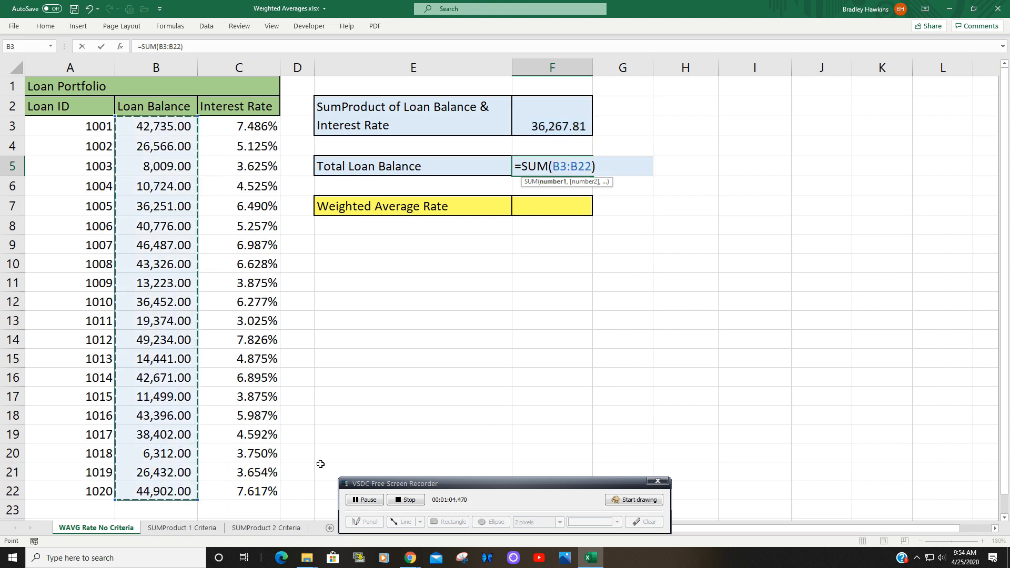
key(Enter)
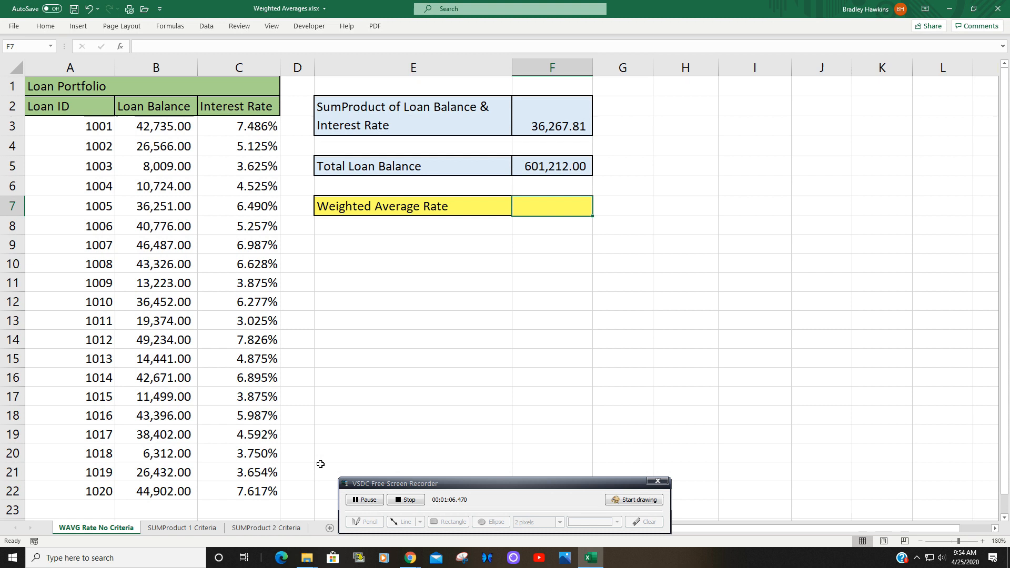
text(=)
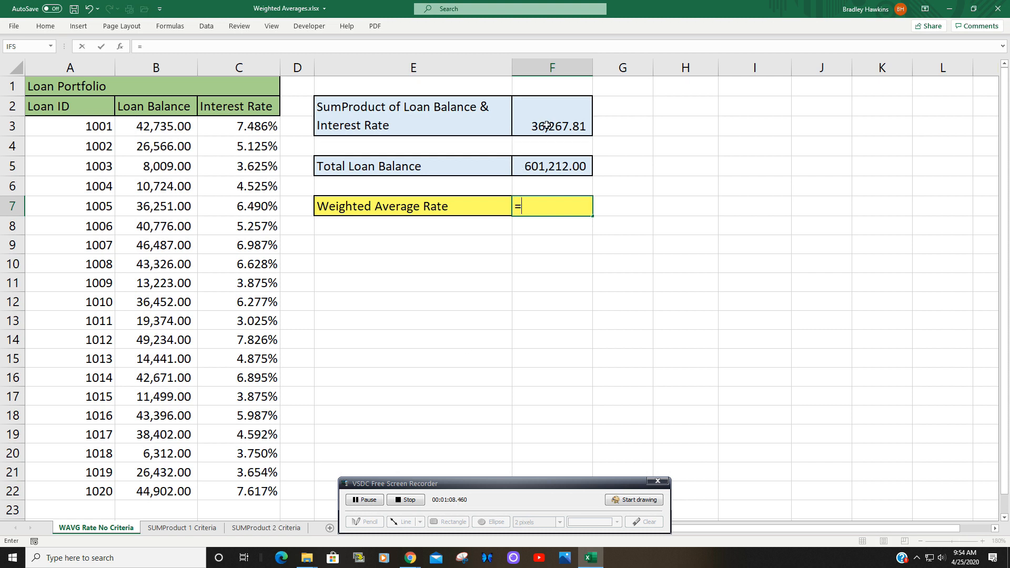
click(551, 126)
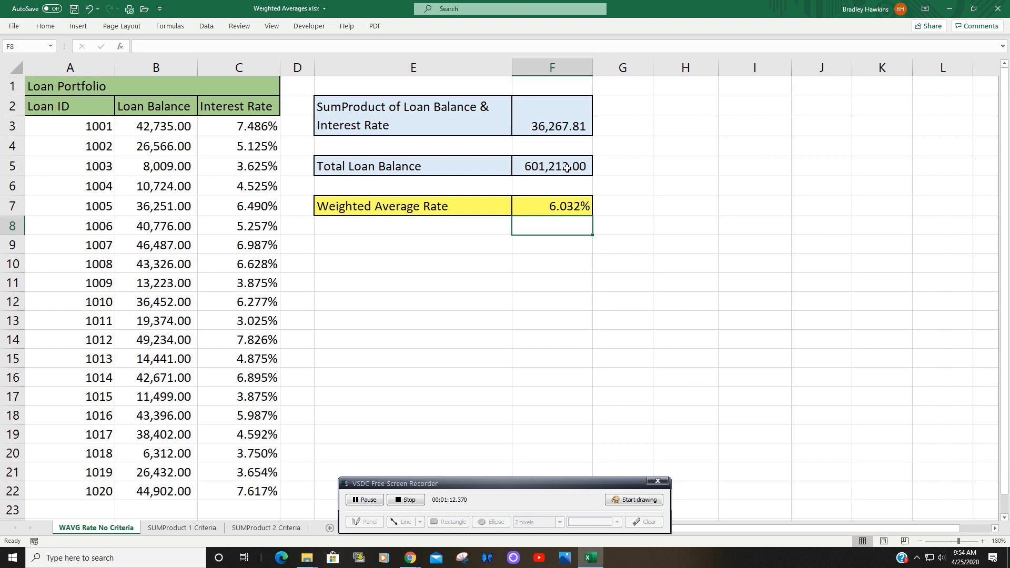
mouse_move(675, 128)
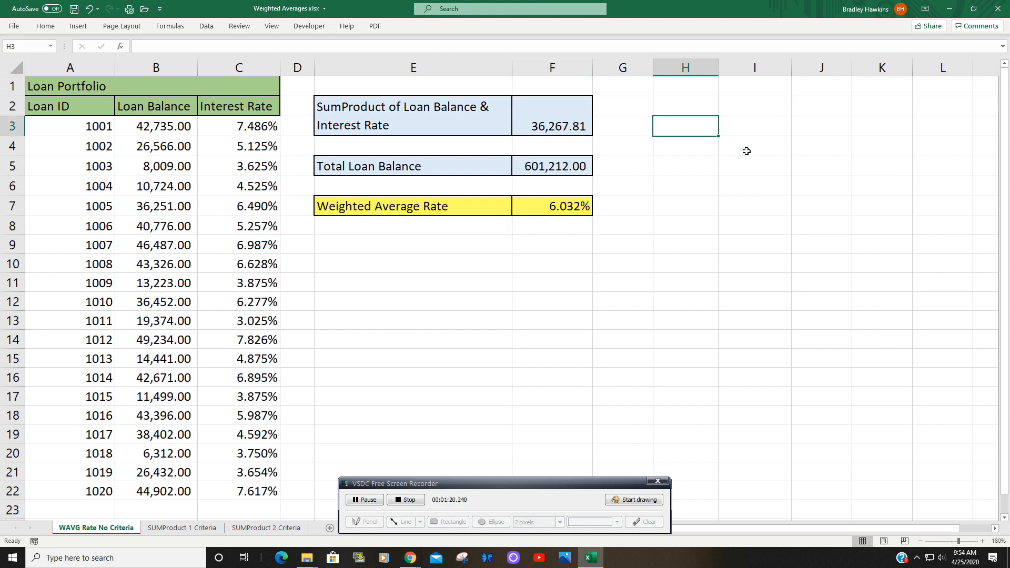
Fill =B3*C3 down H3:H22 and total the products with SUM in I6.
click(155, 126)
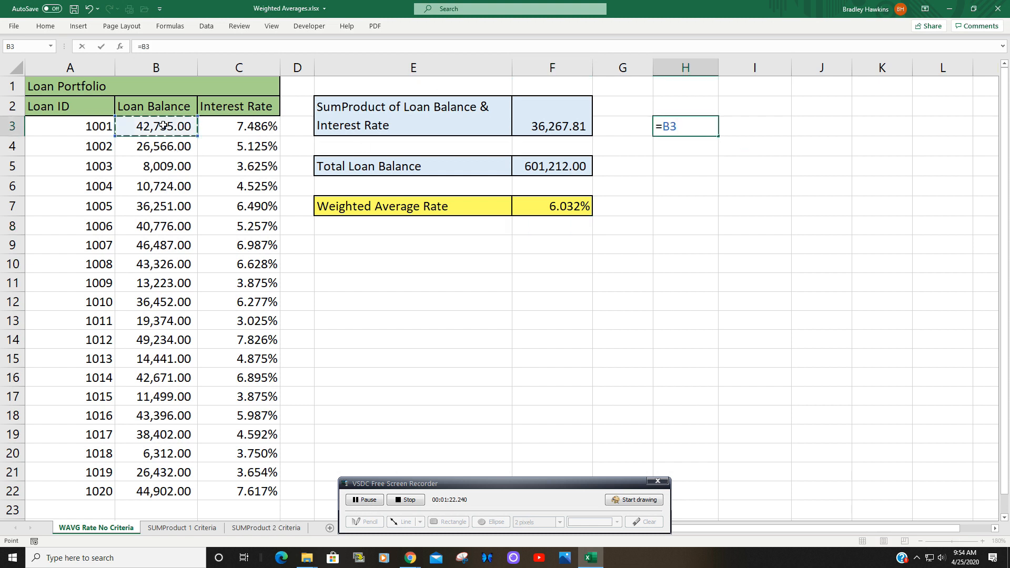
click(239, 126)
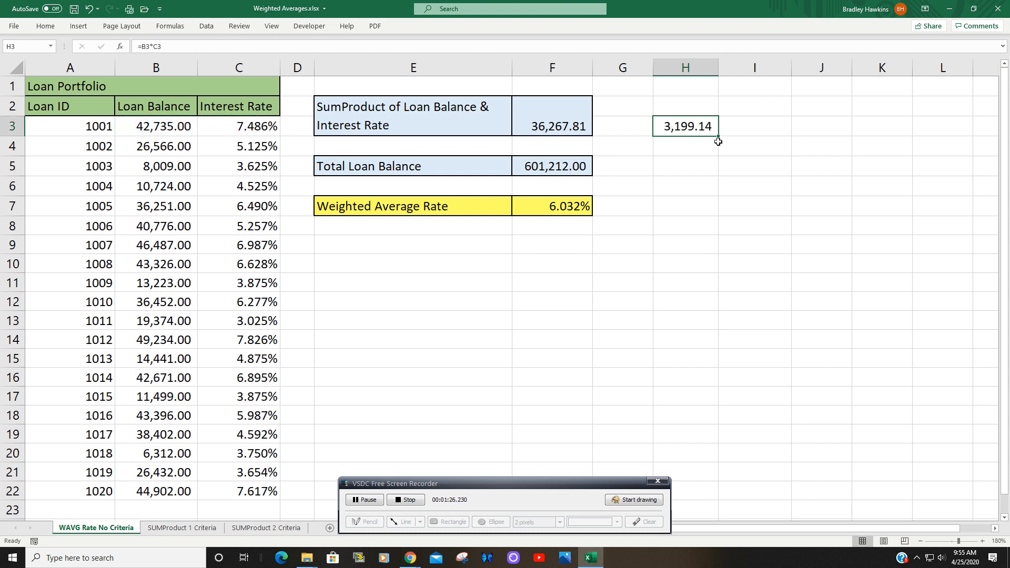
drag(717, 140, 717, 499)
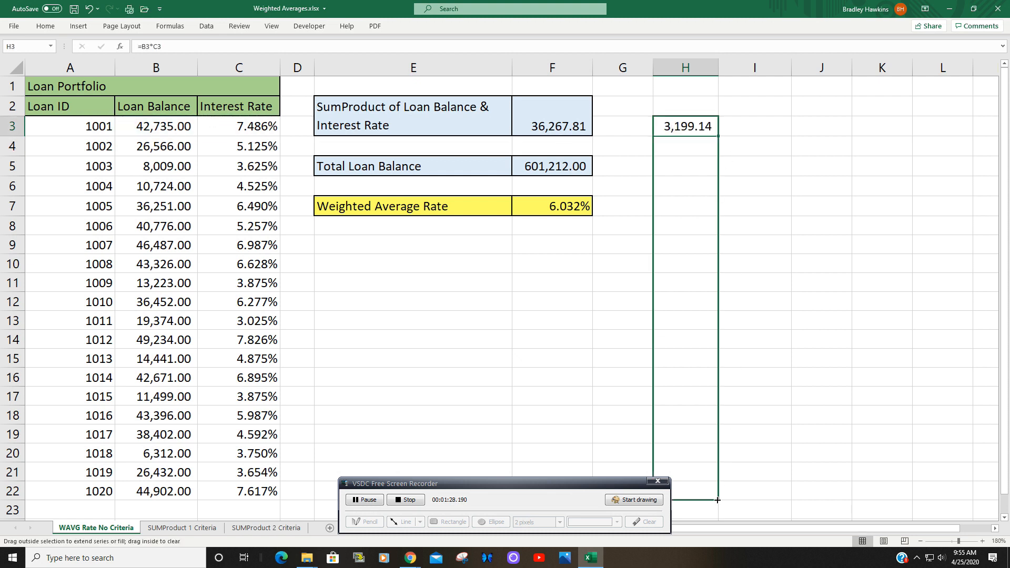
drag(718, 131, 717, 500)
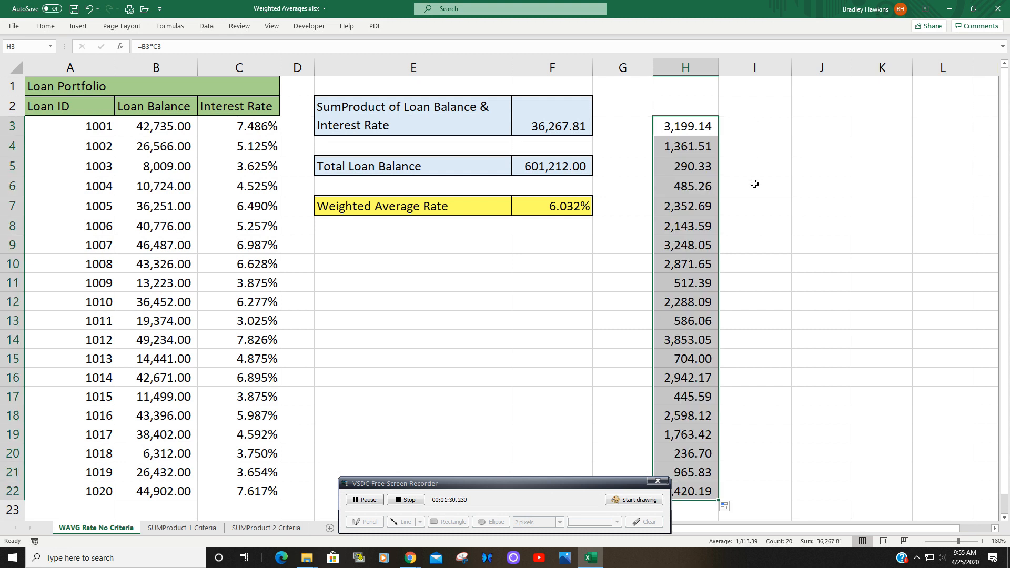
text(=SUM(H6)
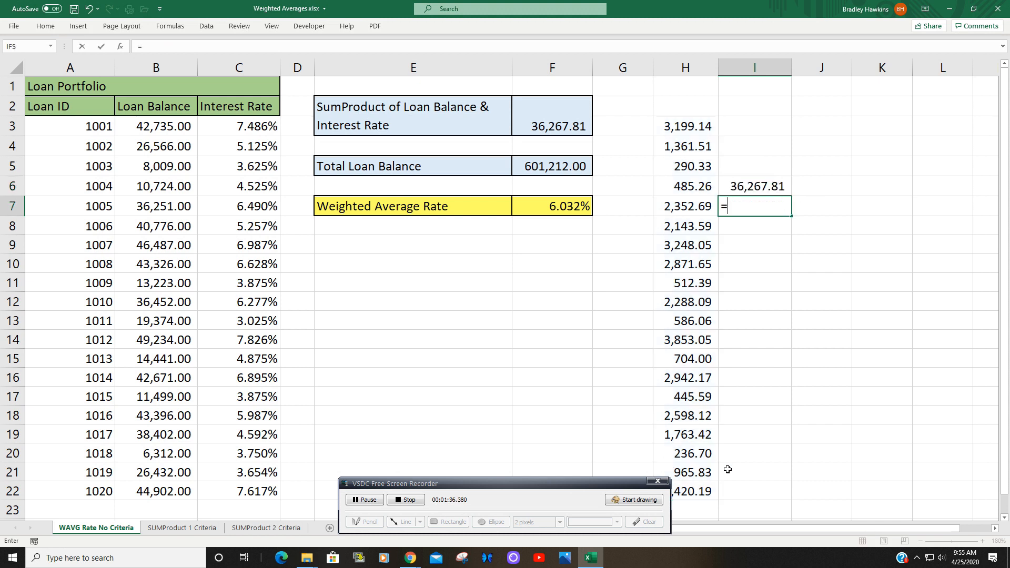
Enter =I6/F5 in I7, confirming the 6.032% weighted average rate.
click(757, 186)
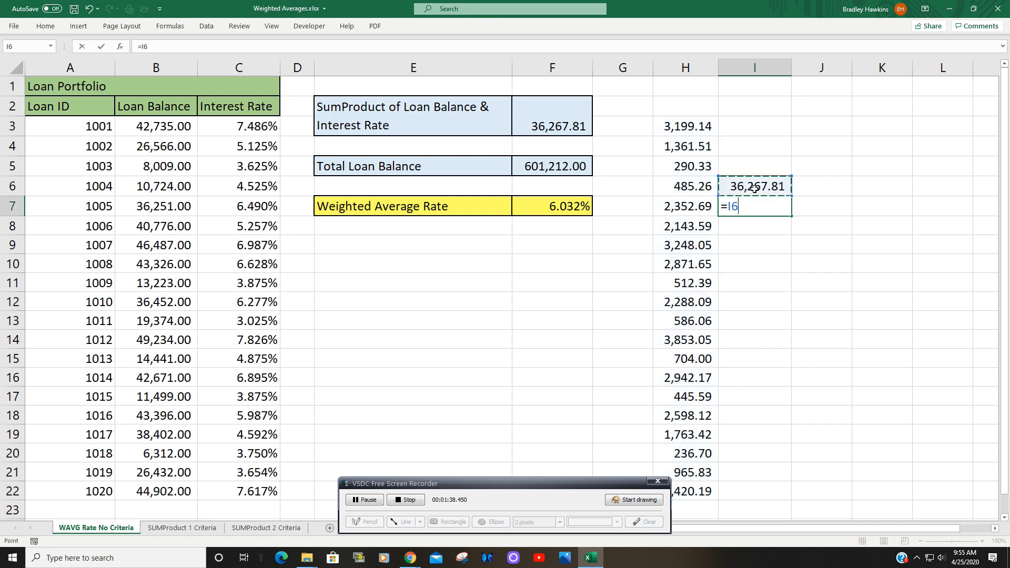
click(551, 166)
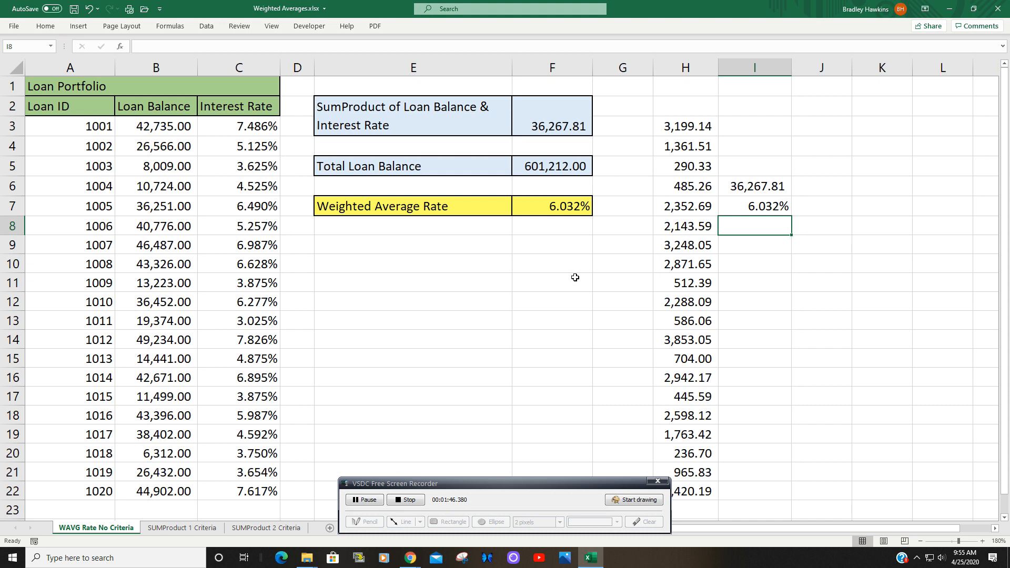
mouse_move(649, 414)
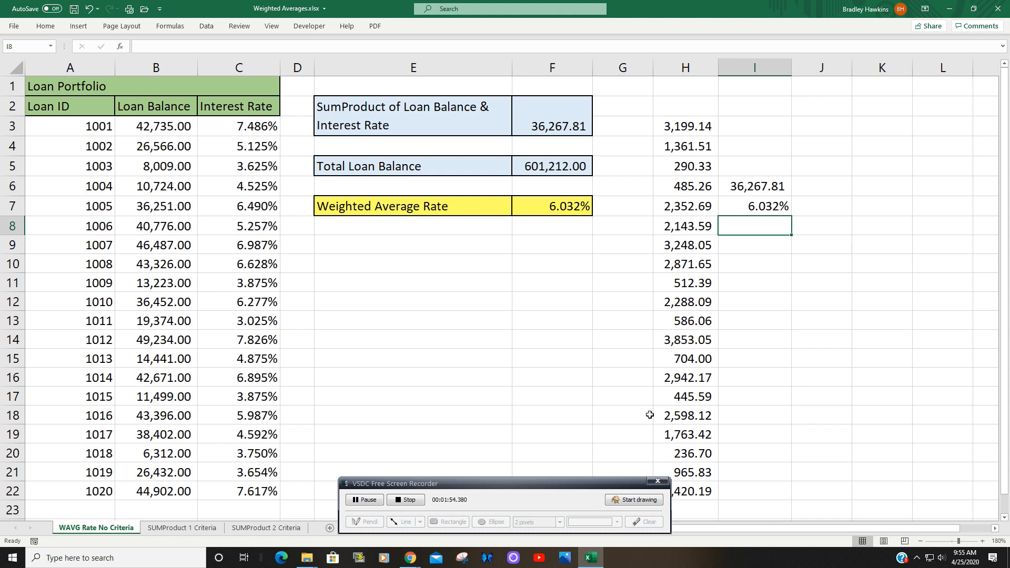